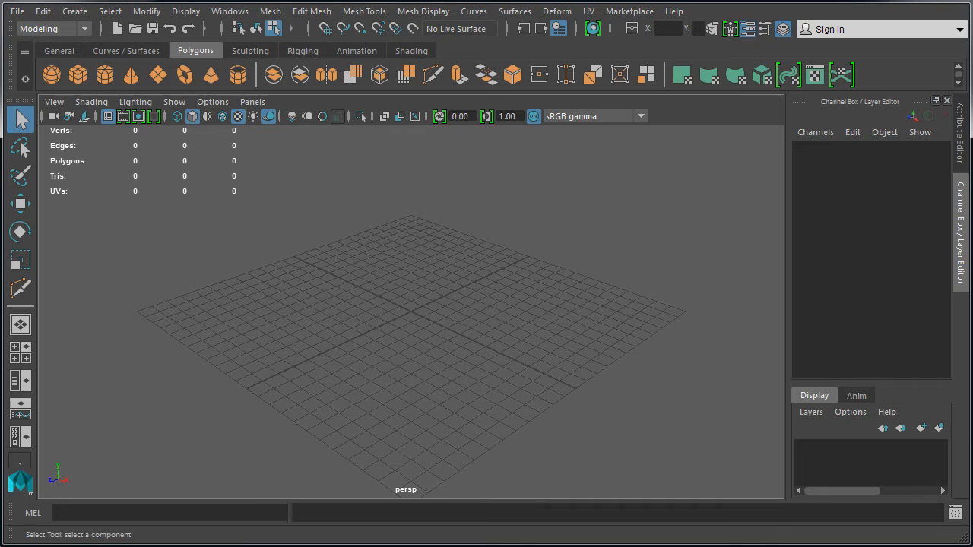
# Look over the General and other shelves, then add a new shelf named EnvModeling.
pyautogui.click(59, 50)
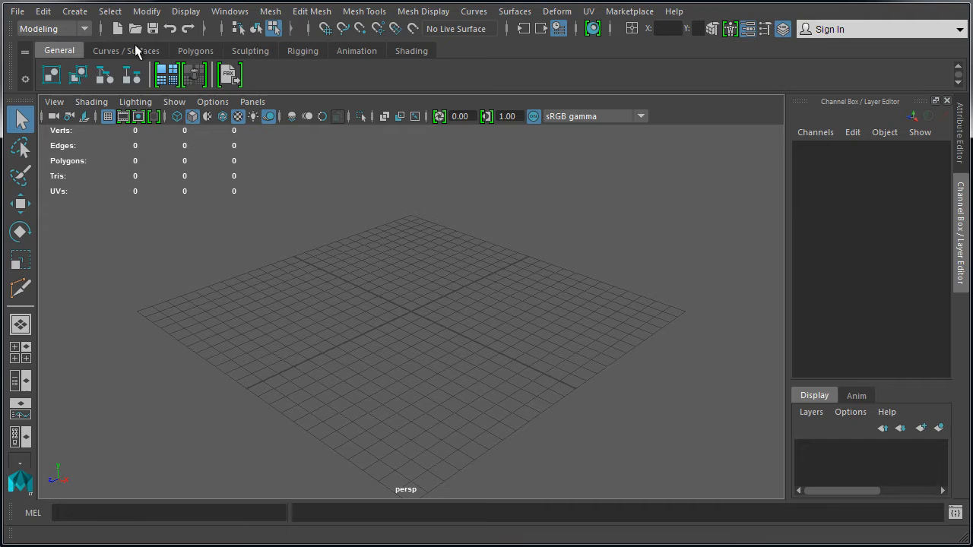
pyautogui.click(195, 50)
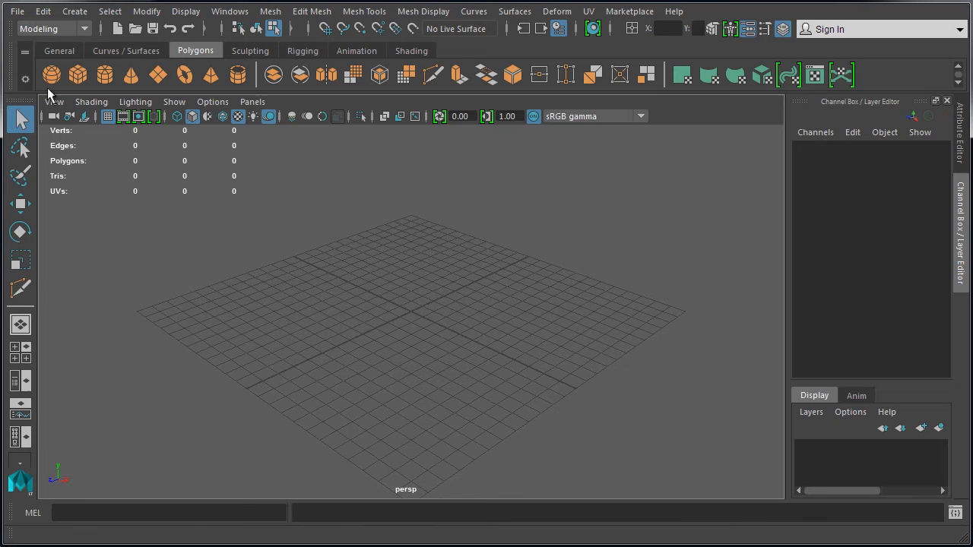
pyautogui.click(24, 72)
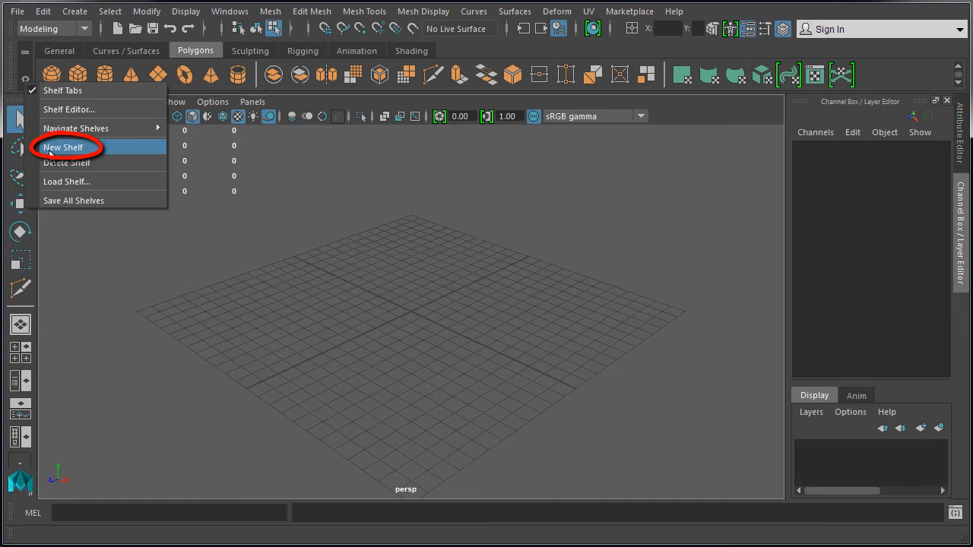
pyautogui.click(63, 147)
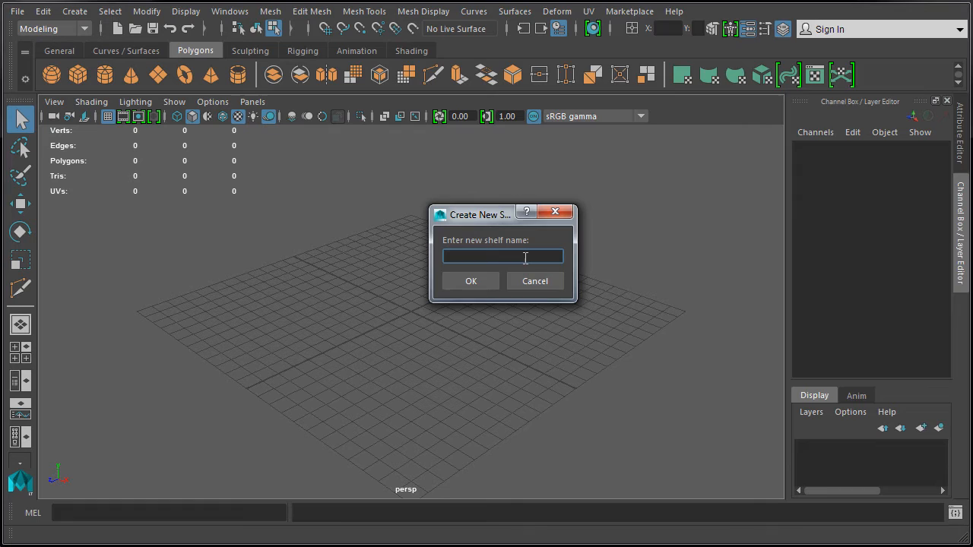
pyautogui.click(471, 280)
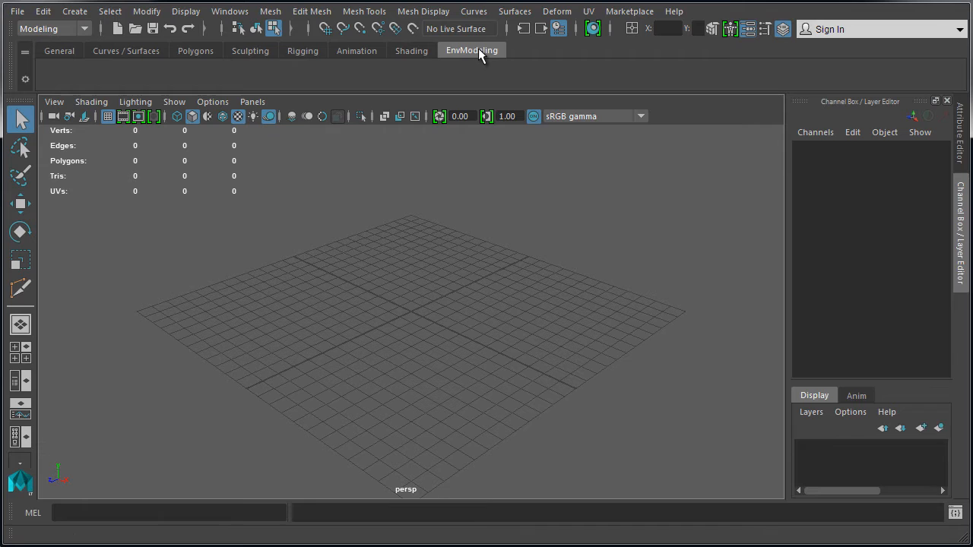
pyautogui.click(24, 79)
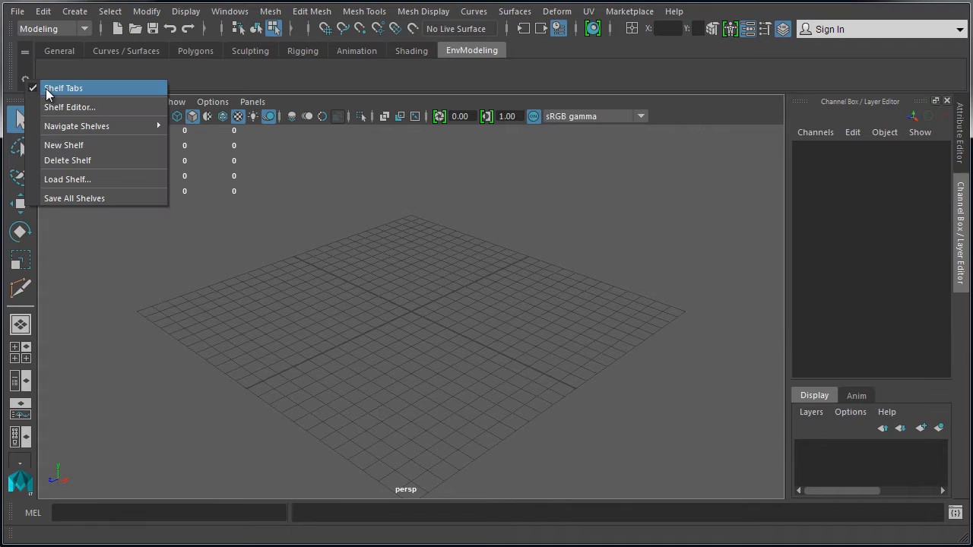
pyautogui.click(63, 87)
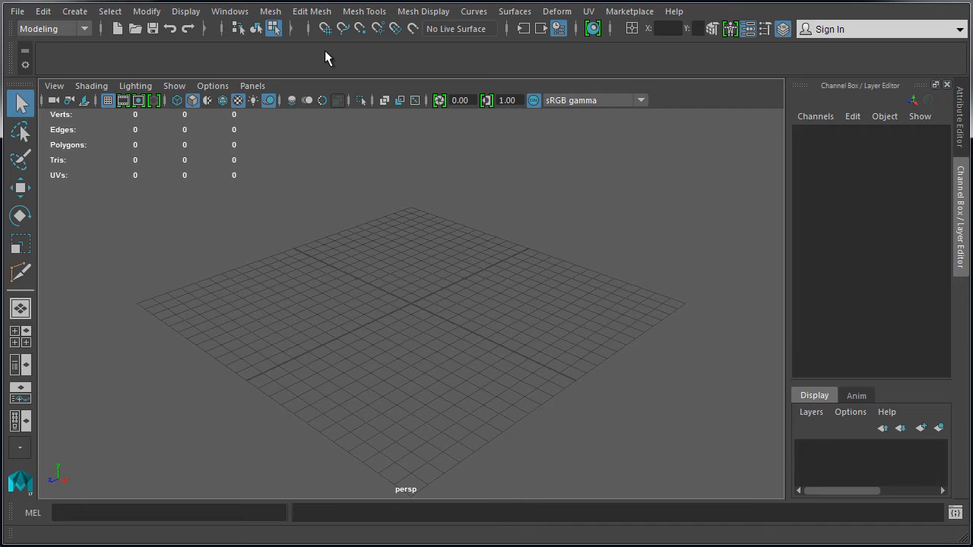
pyautogui.click(25, 64)
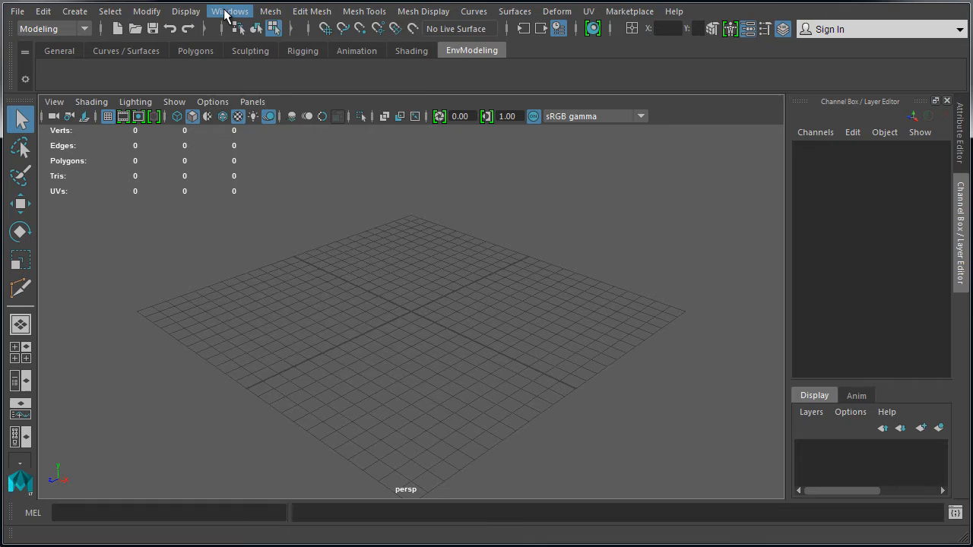
# Add Outliner and Hypershade shortcuts to EnvModeling from the Windows menu.
pyautogui.click(229, 10)
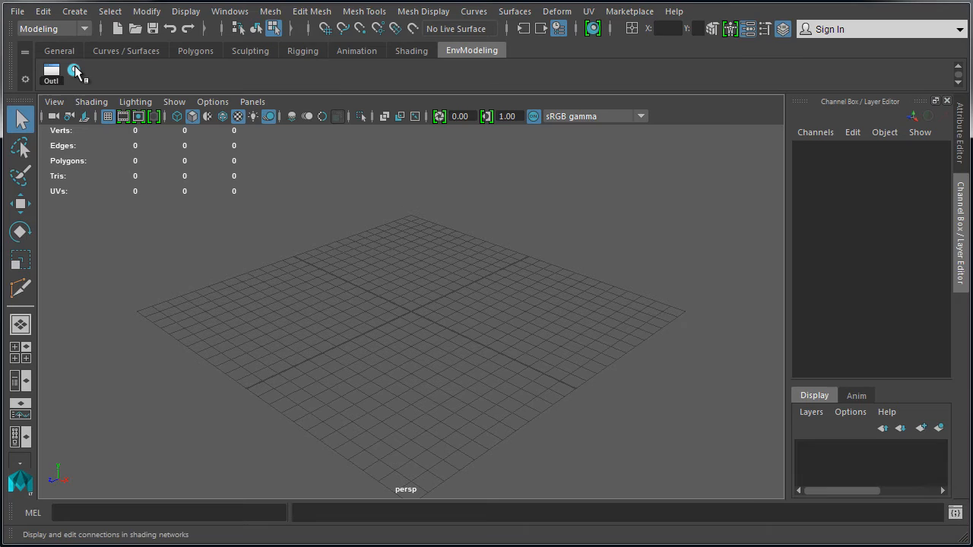
pyautogui.moveTo(126, 72)
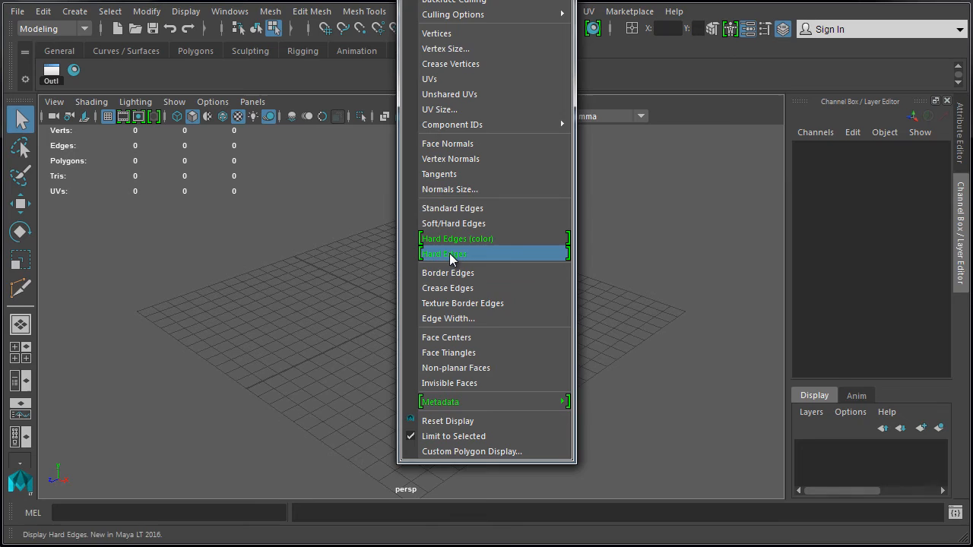
pyautogui.moveTo(471, 451)
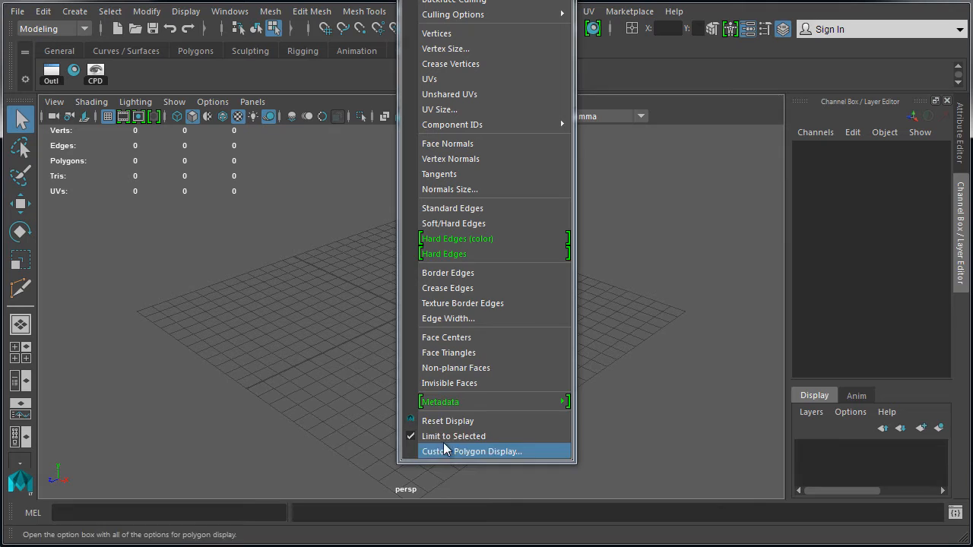
pyautogui.moveTo(452, 207)
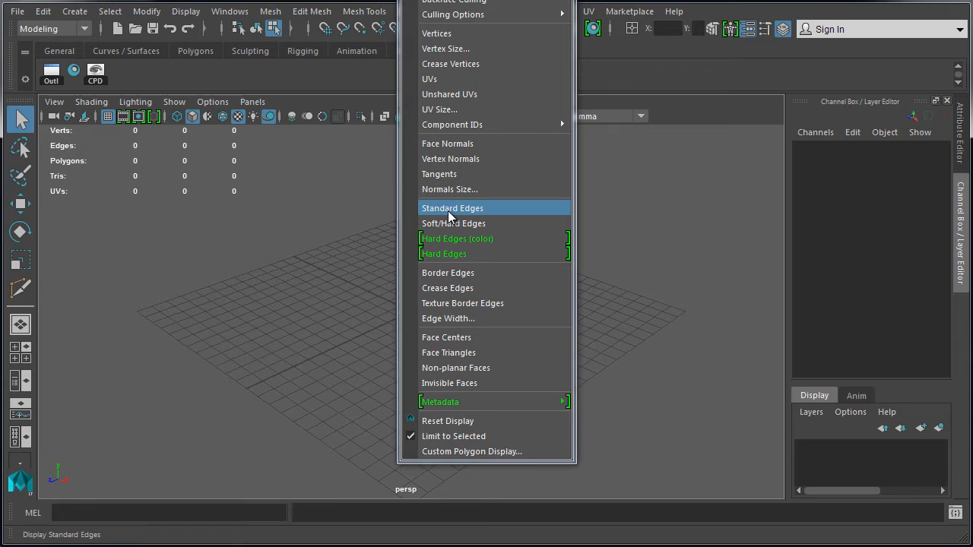
pyautogui.moveTo(448, 208)
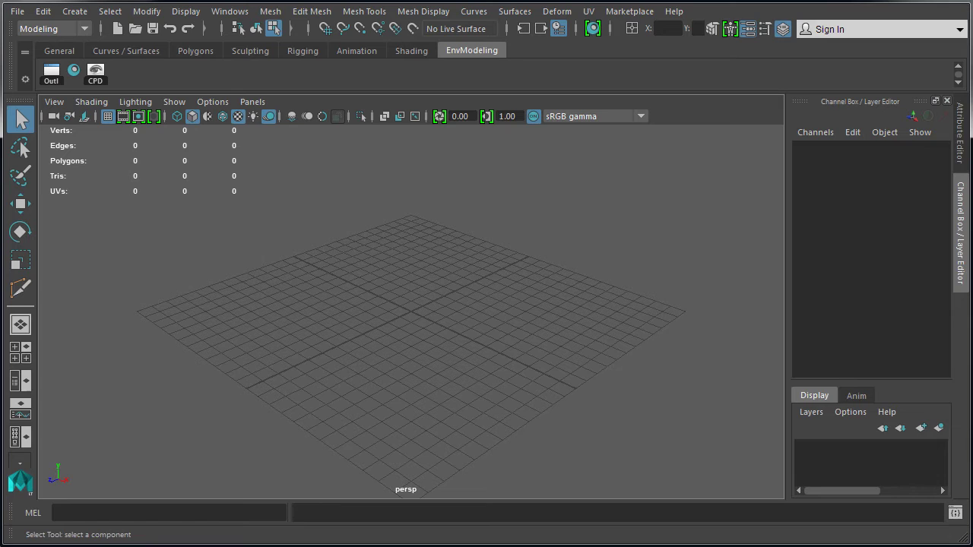
# Add Freeze Transformations (FT) and Center Pivot (CP) shortcuts from the Modify menu.
pyautogui.click(147, 10)
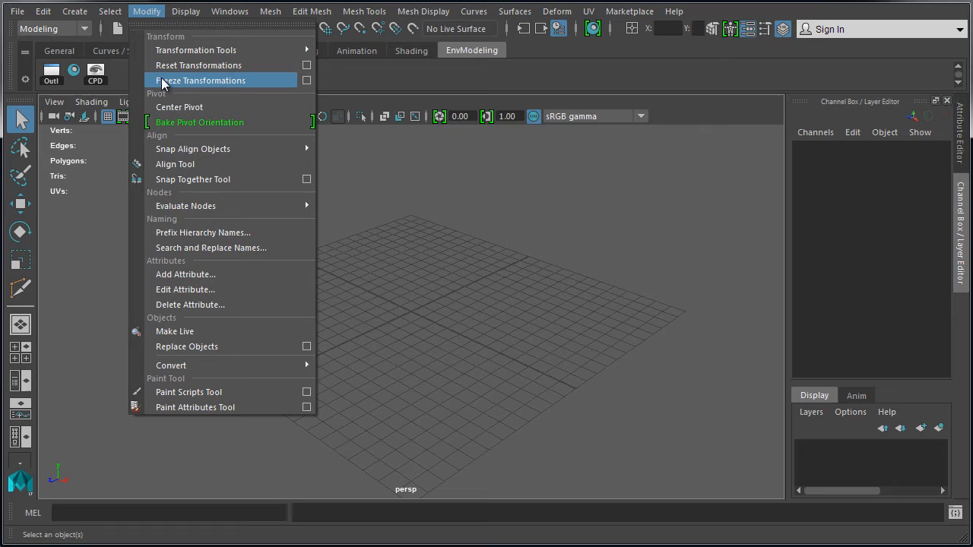
pyautogui.click(311, 11)
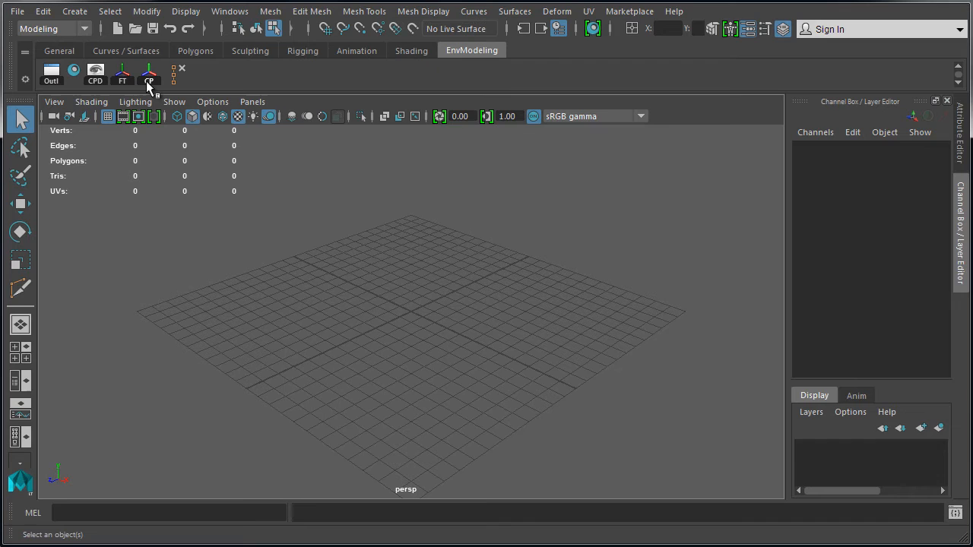
# Switch from EnvModeling to the Polygons shelf.
pyautogui.click(229, 11)
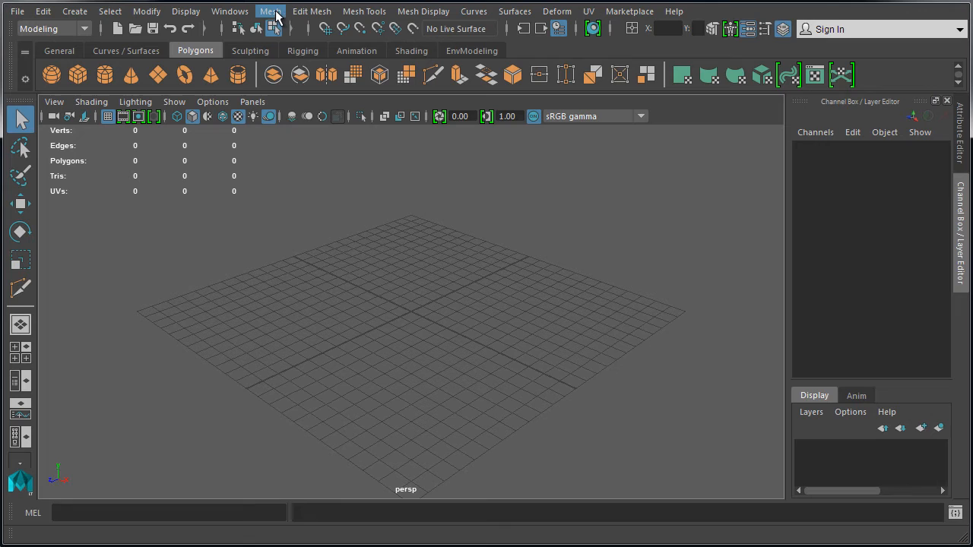
pyautogui.moveTo(213, 54)
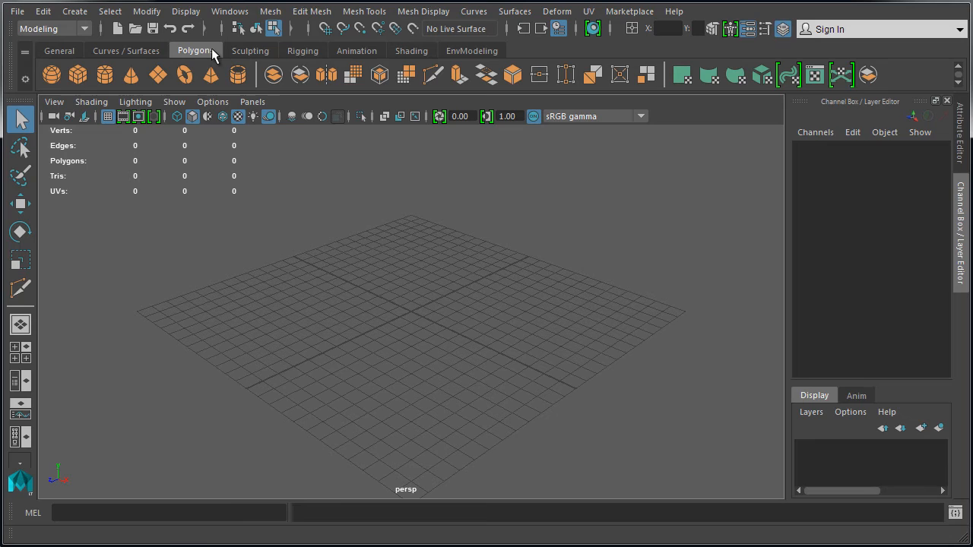
pyautogui.click(472, 50)
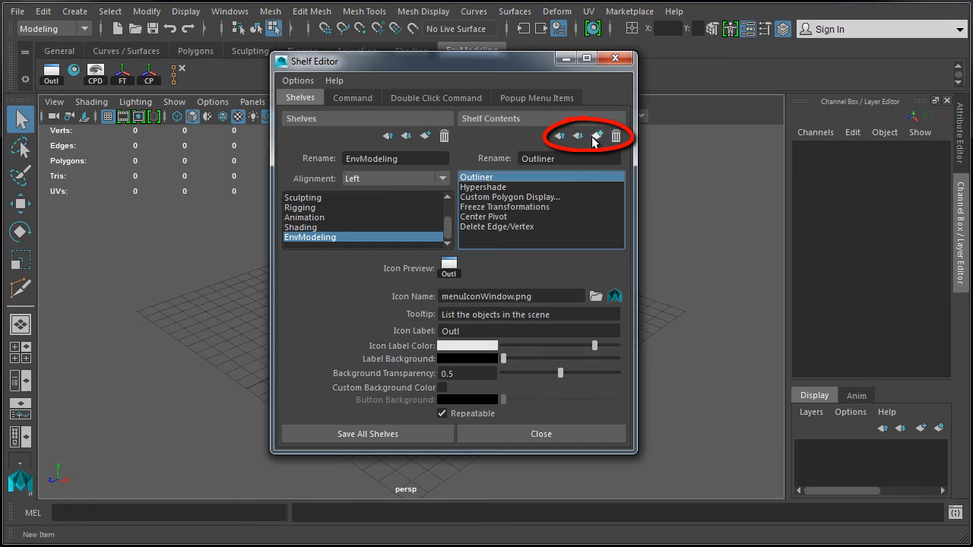
pyautogui.moveTo(326, 339)
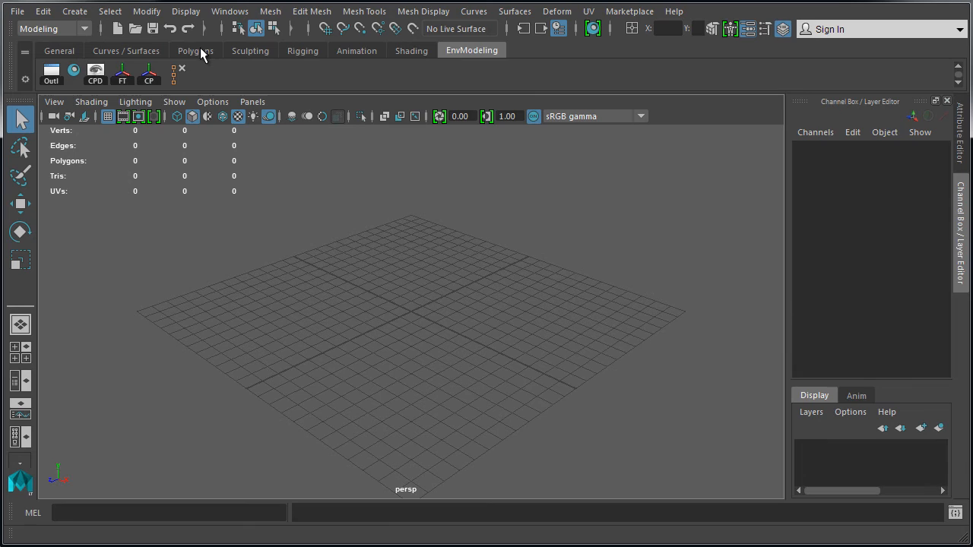
pyautogui.moveTo(339, 60)
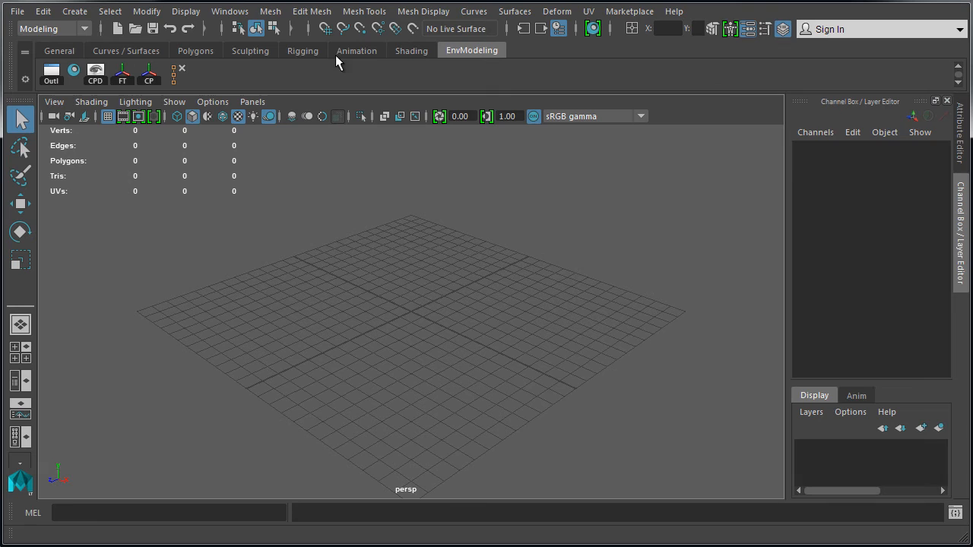
# Open the Create > Polygon Primitives list.
pyautogui.click(75, 11)
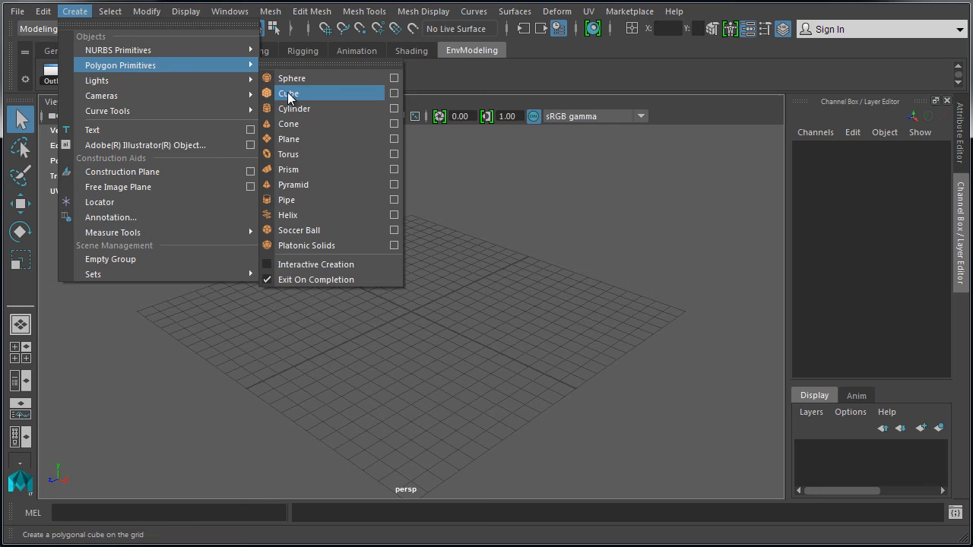
# Put Sphere, Cube, Cylinder and Plane primitive shortcuts at the front of EnvModeling.
pyautogui.click(288, 93)
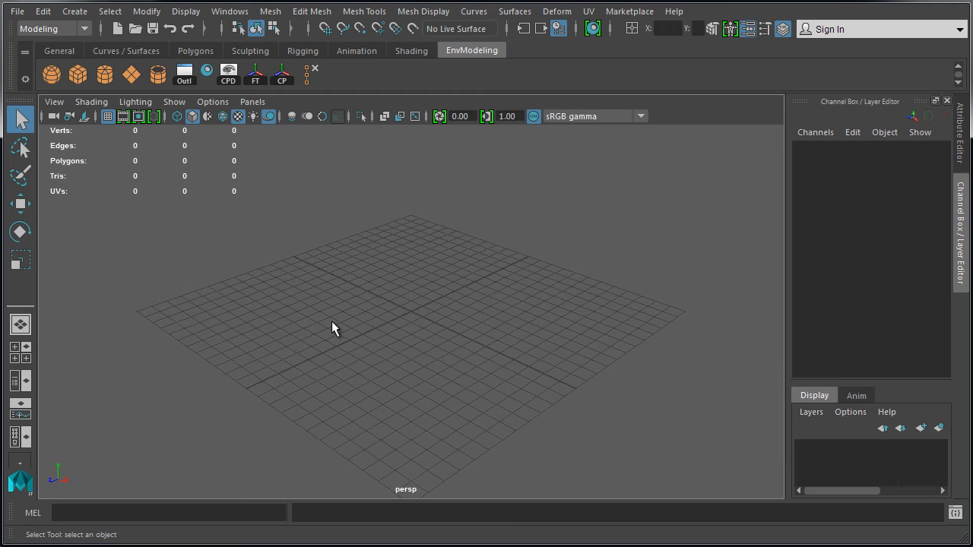
pyautogui.click(312, 11)
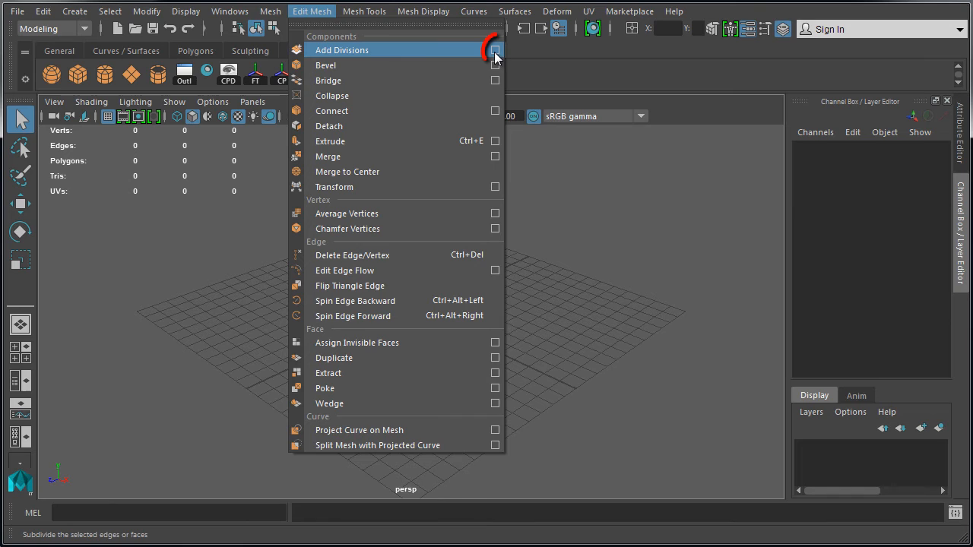
# Open and dismiss the Add Divisions options, then reopen Create > Polygon Primitives.
pyautogui.click(495, 51)
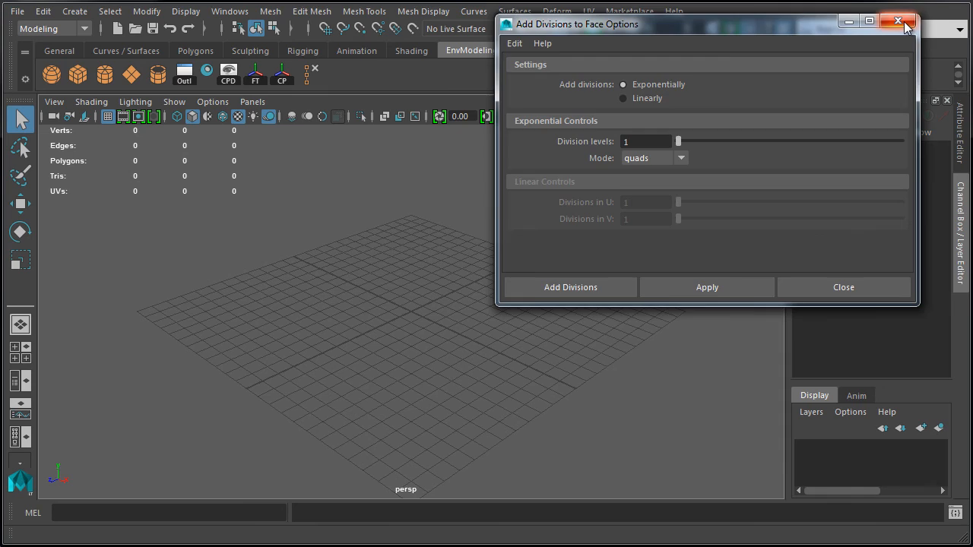
pyautogui.click(74, 11)
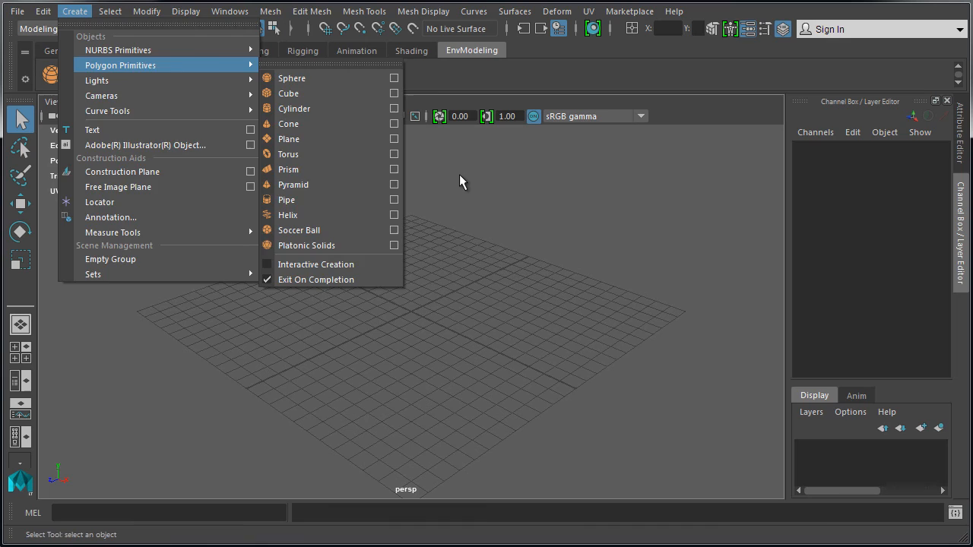
# Create pCube1 at the grid centre with the EnvModeling cube shortcut.
pyautogui.click(288, 93)
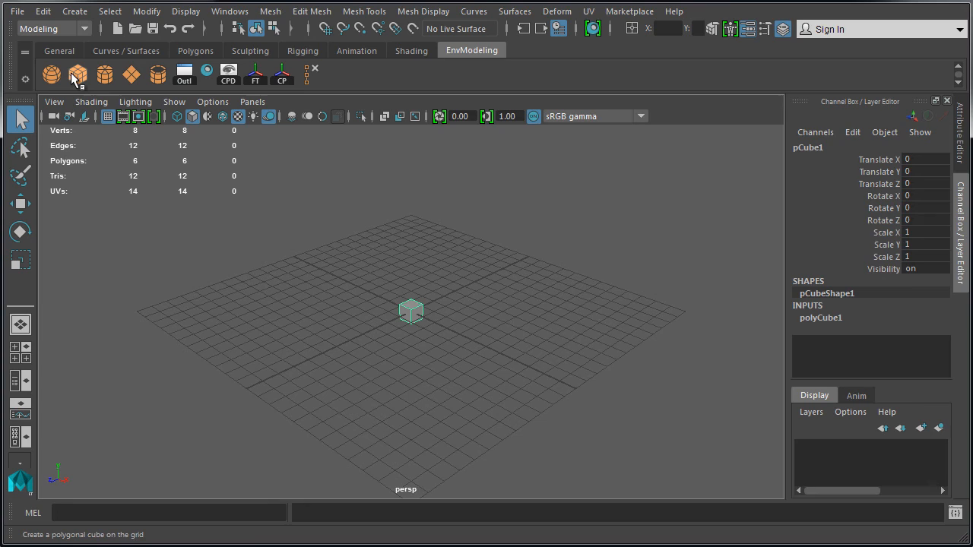